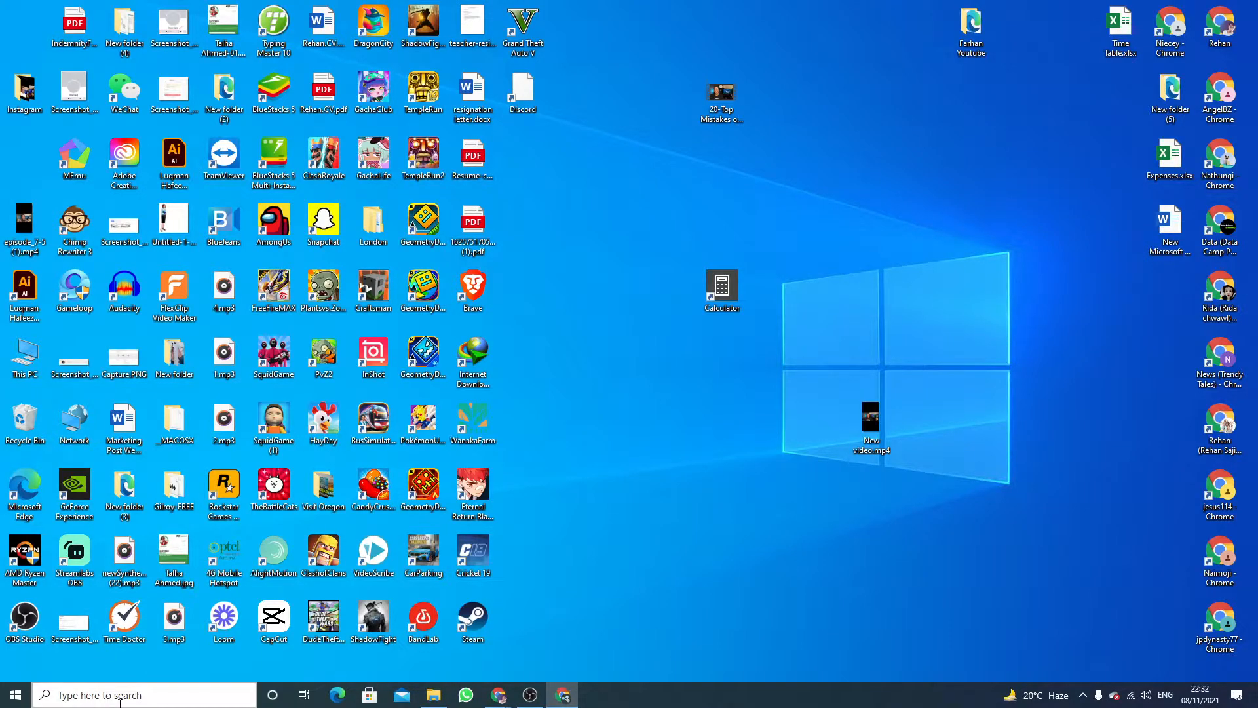
- Search the taskbar for 'VID' to find the Video Editor app
left_click(14, 694)
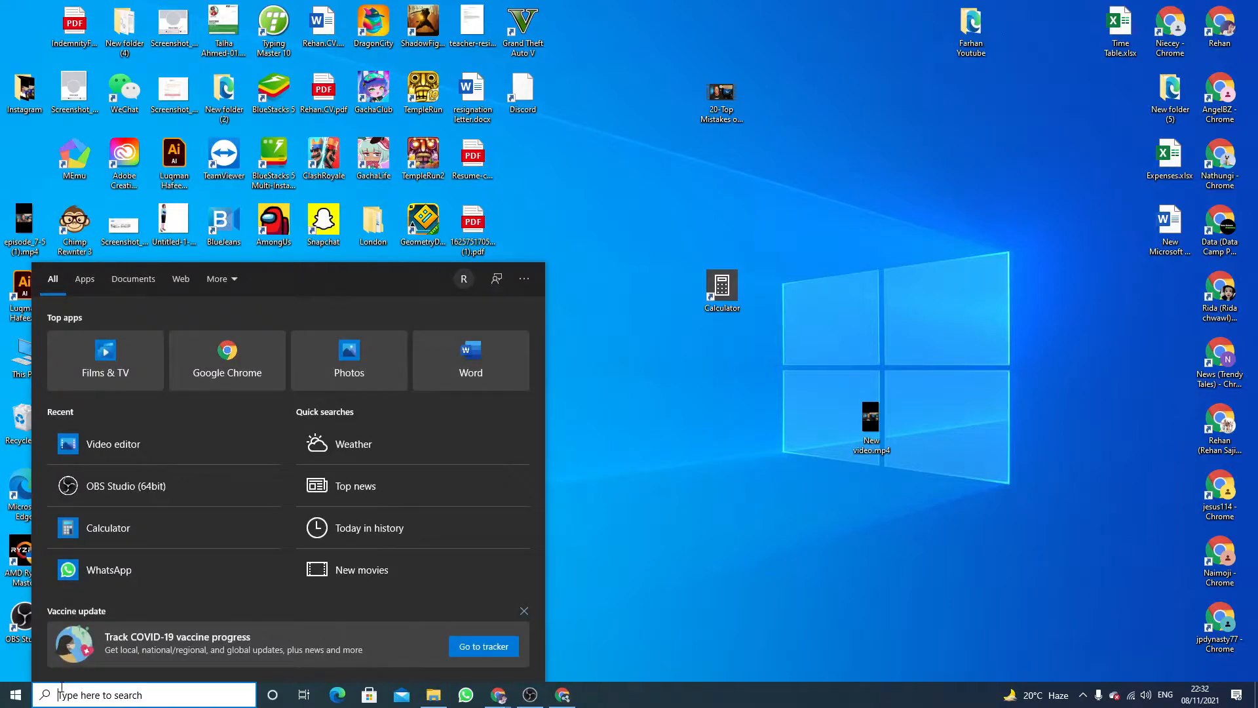
type("VID")
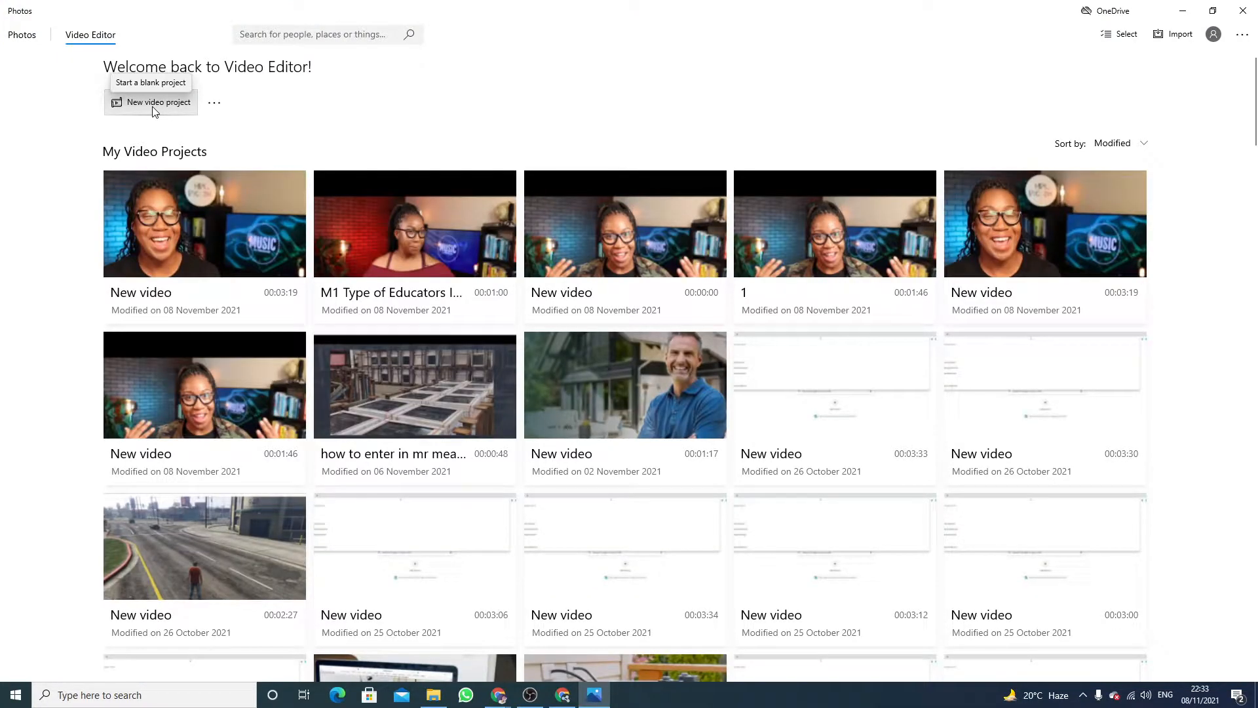
- Create a new blank video project keeping the default name 'New video'
left_click(157, 102)
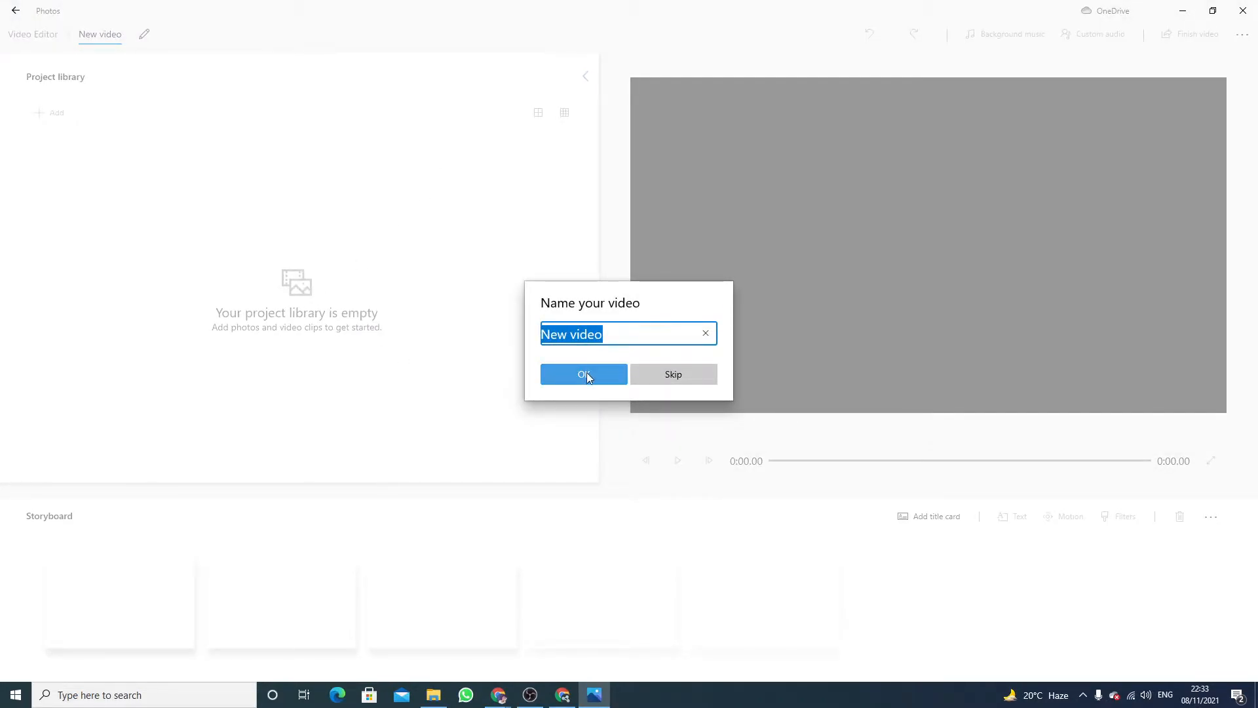
left_click(582, 374)
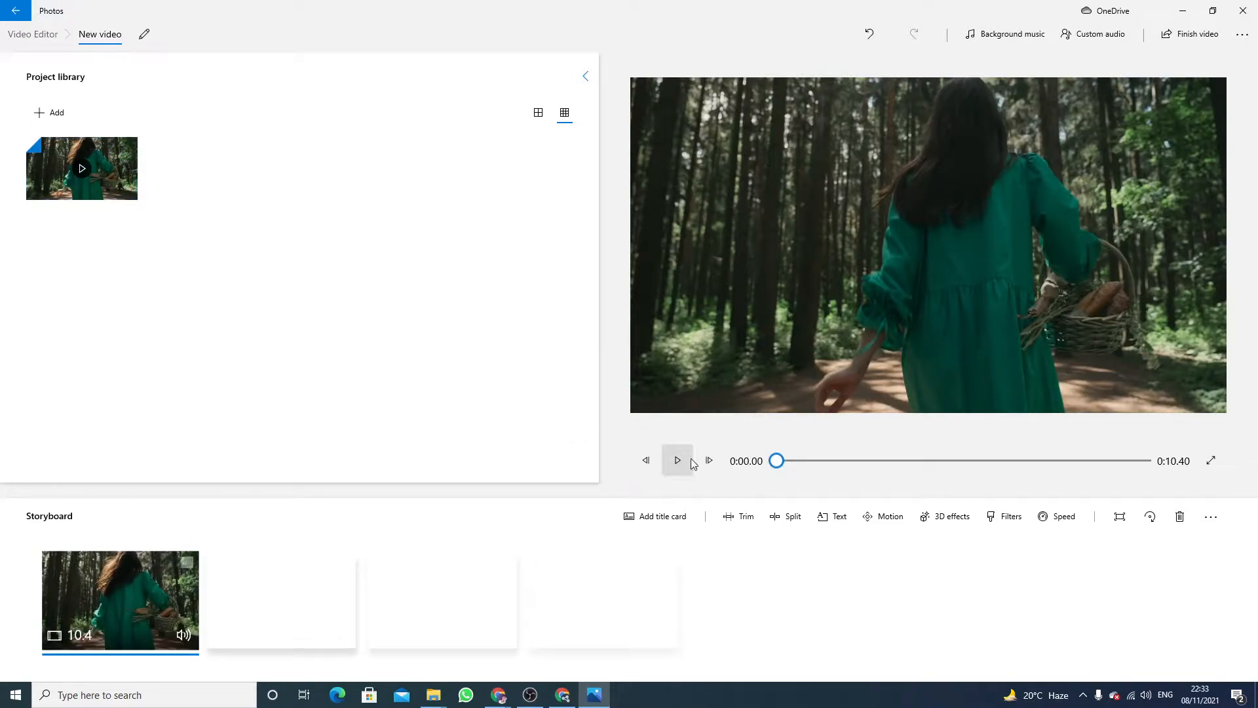
- Play the forest clip in the preview to check it
left_click(677, 460)
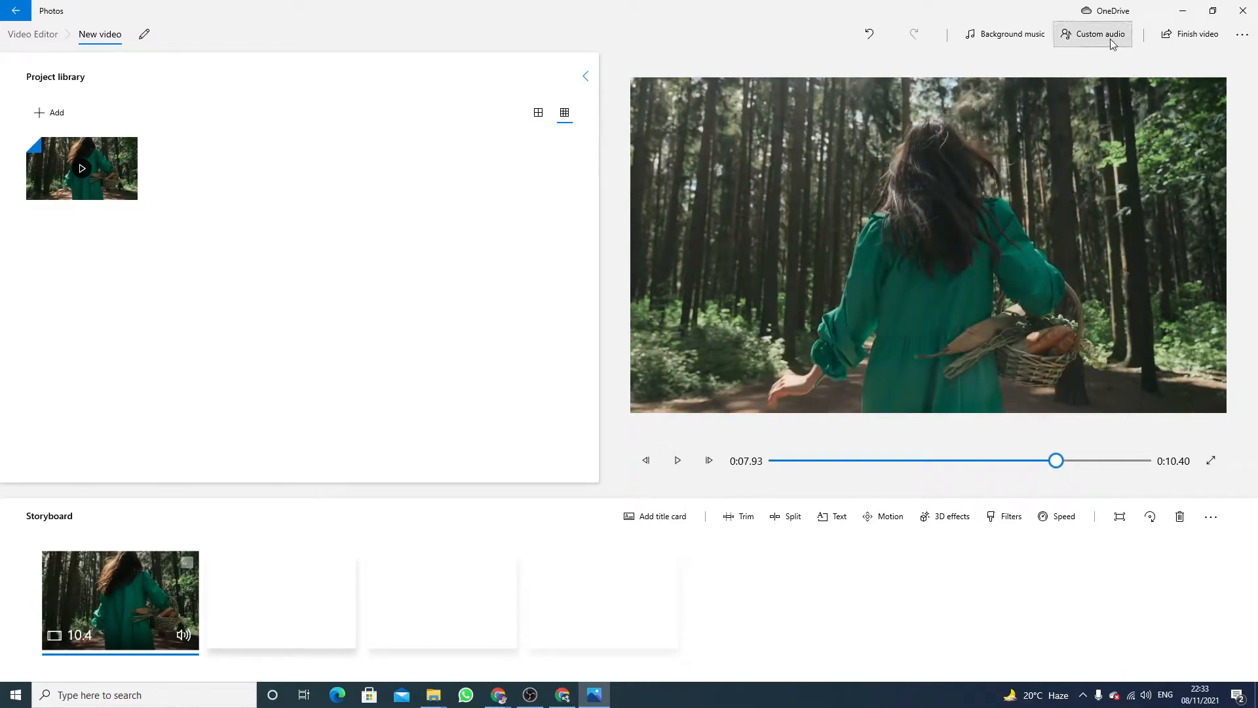
mouse_move(1099, 34)
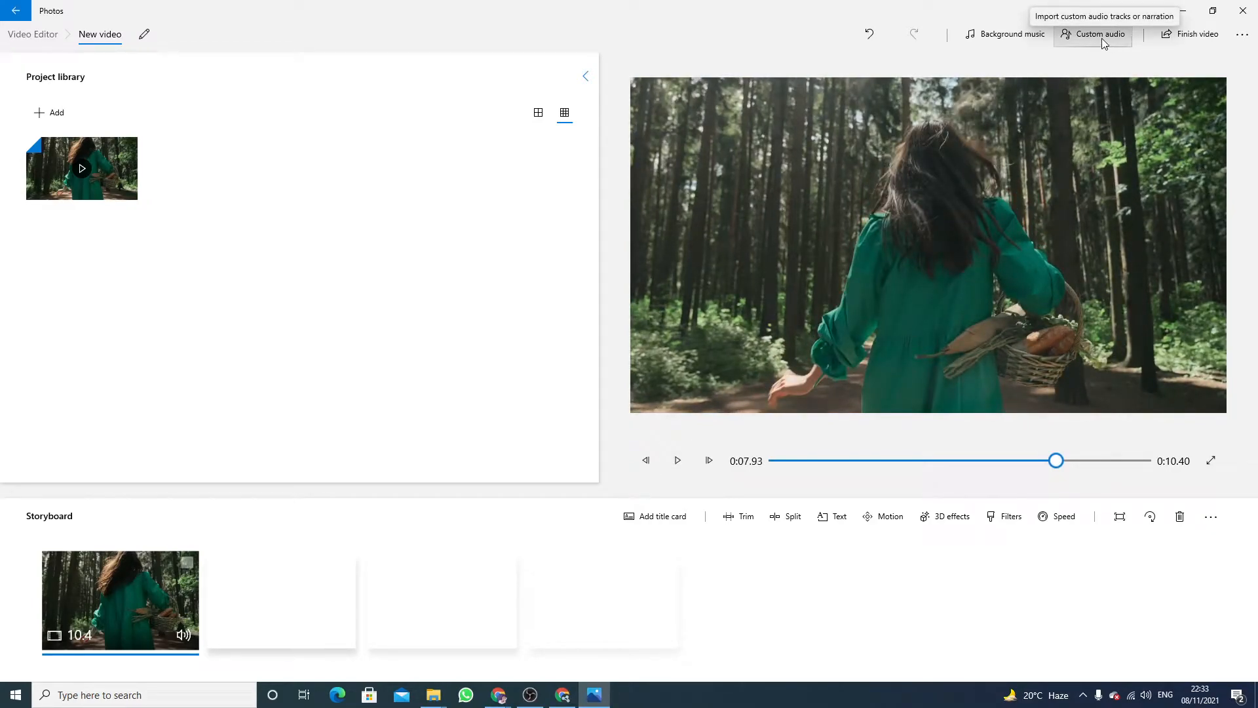
- Add 'North Oakland Extasy - Squadda B.mp3' from Downloads as the custom audio track
left_click(1099, 34)
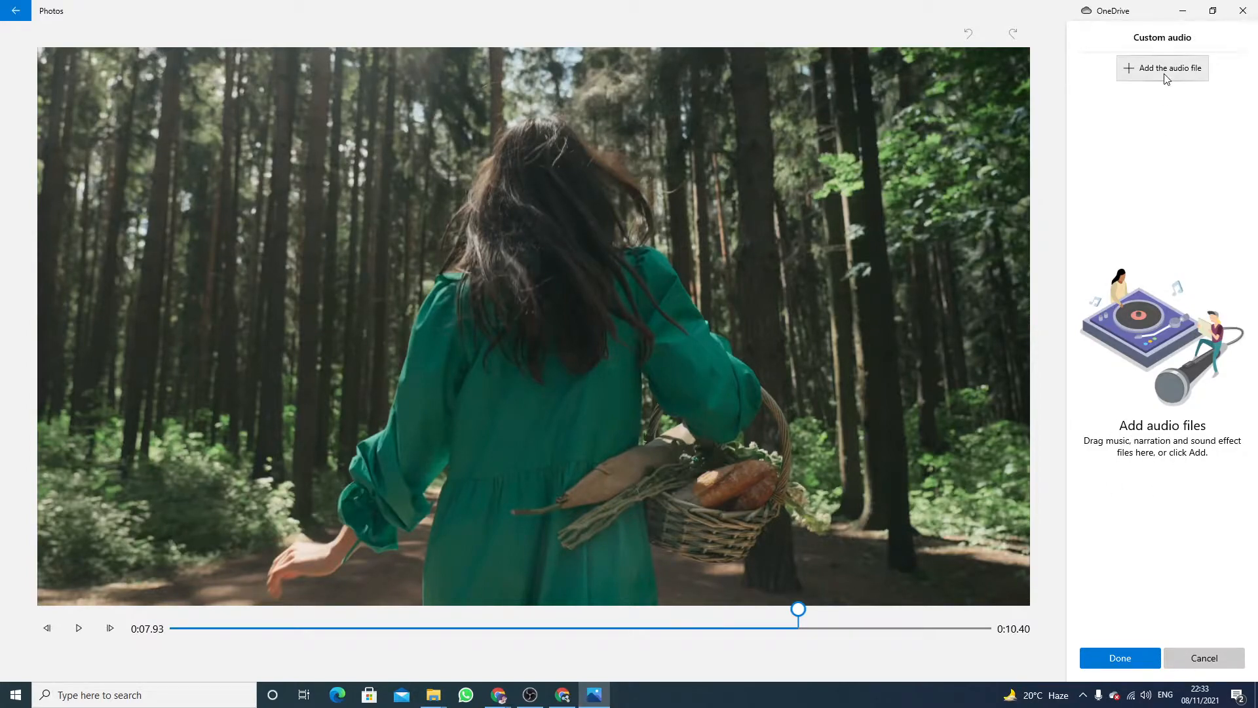
left_click(1161, 67)
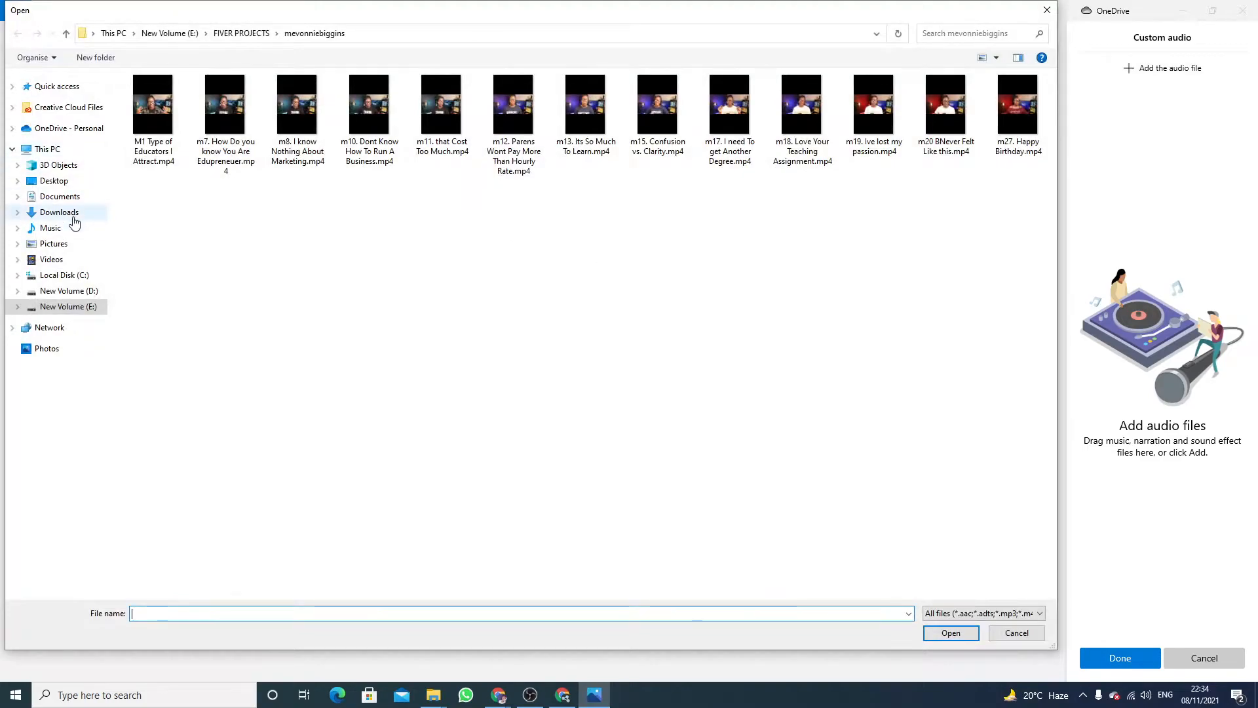
left_click(59, 213)
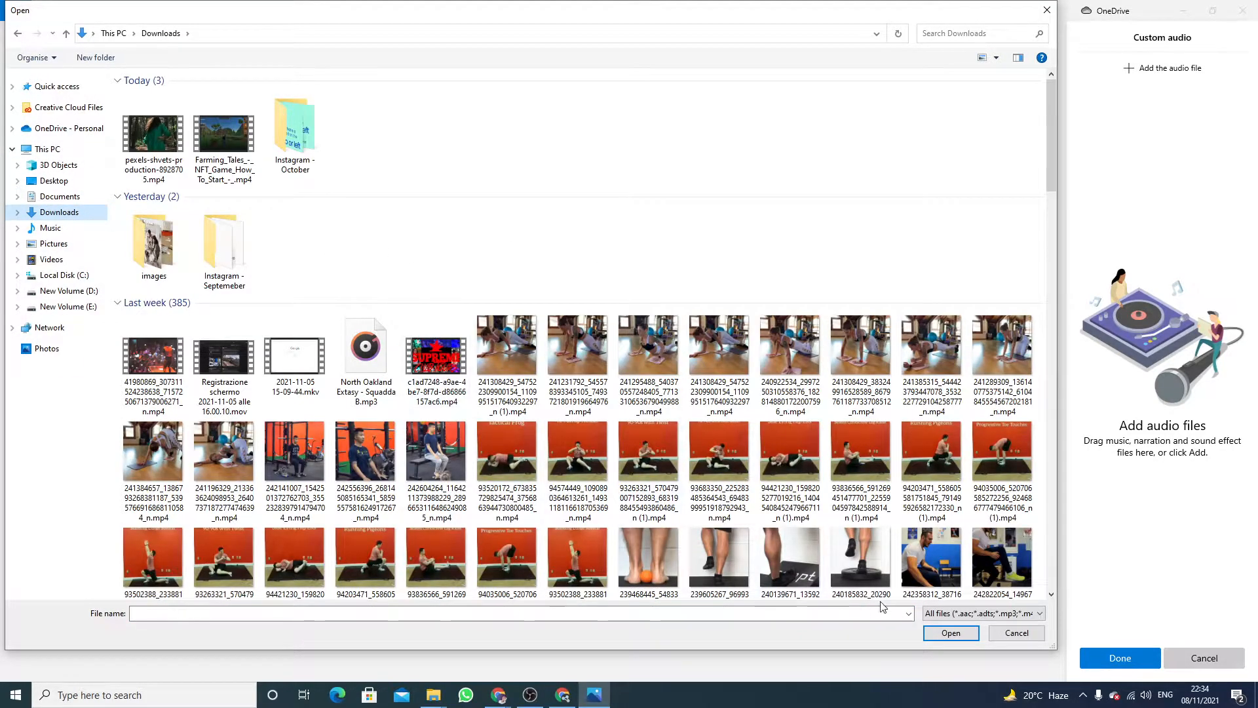
left_click(366, 352)
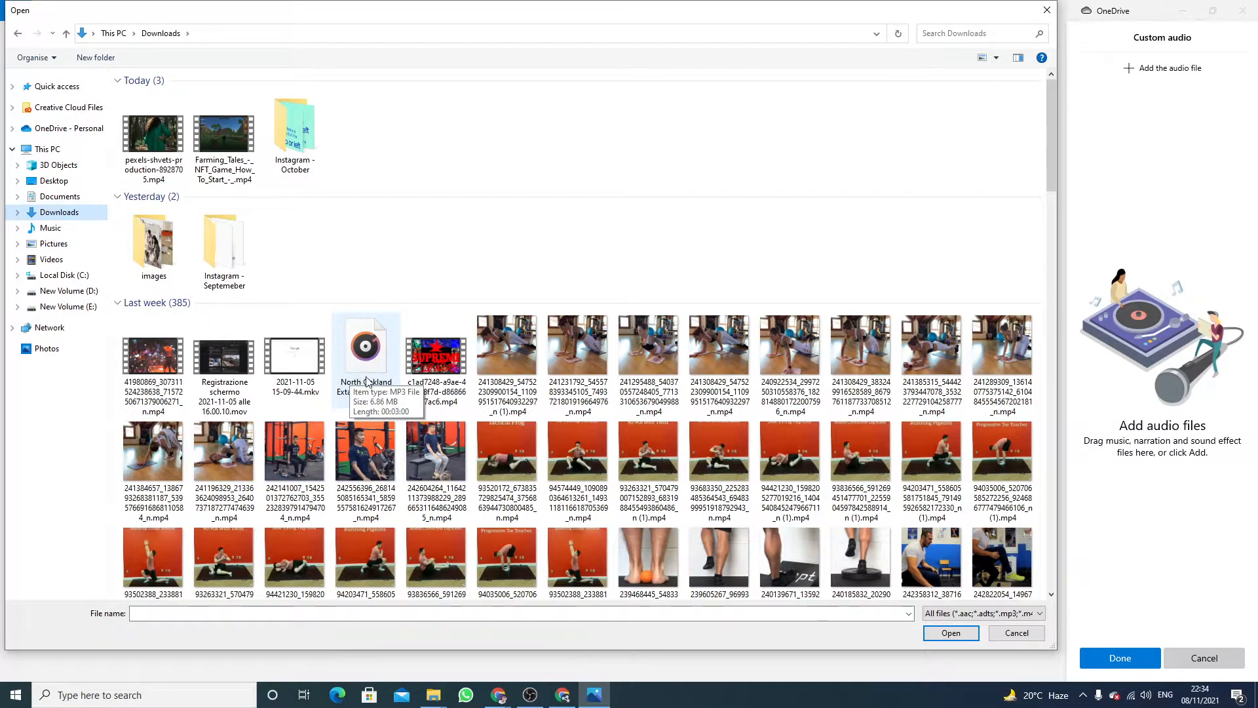
left_click(365, 349)
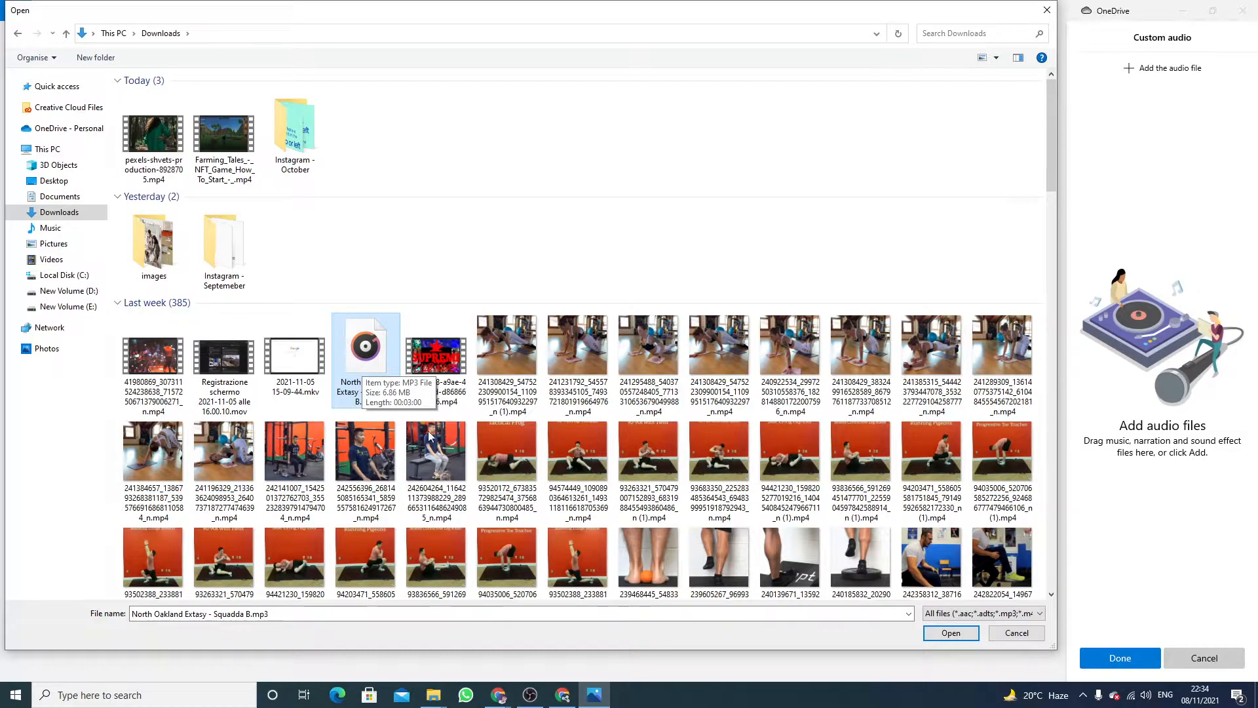
left_click(950, 633)
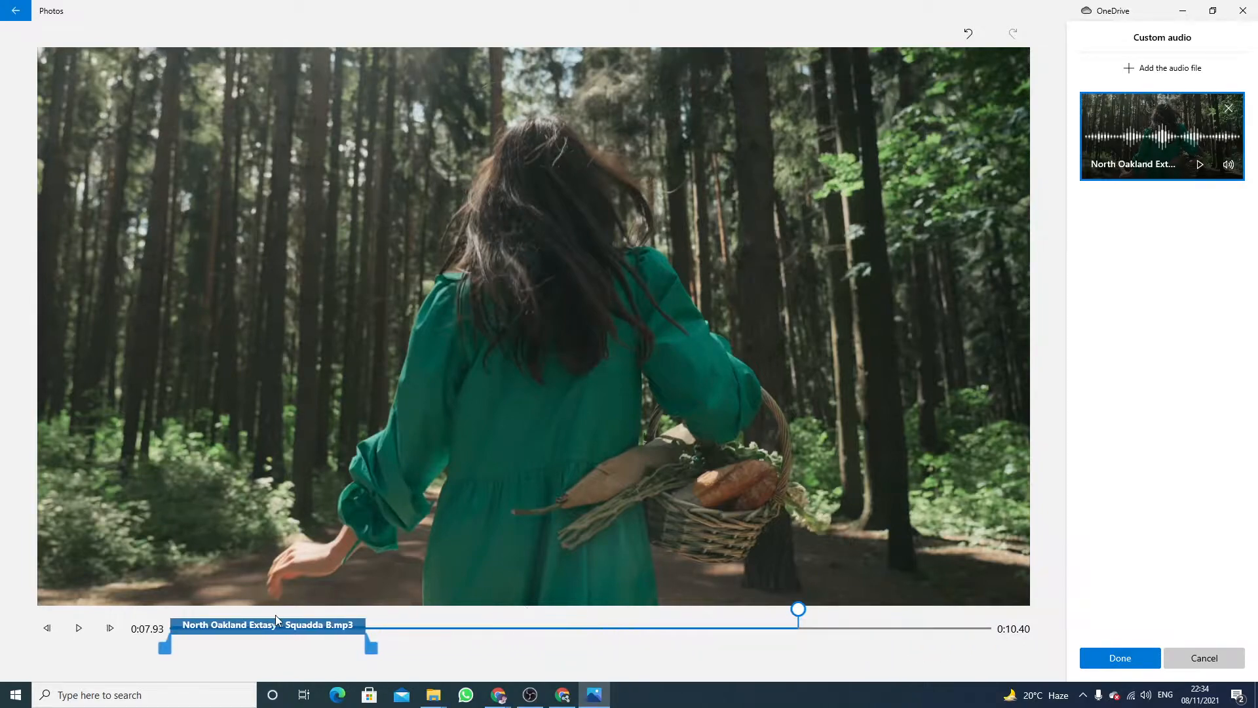
- Stretch the MP3 track across the full 10-second clip and confirm with Done
left_click_drag(369, 645, 966, 648)
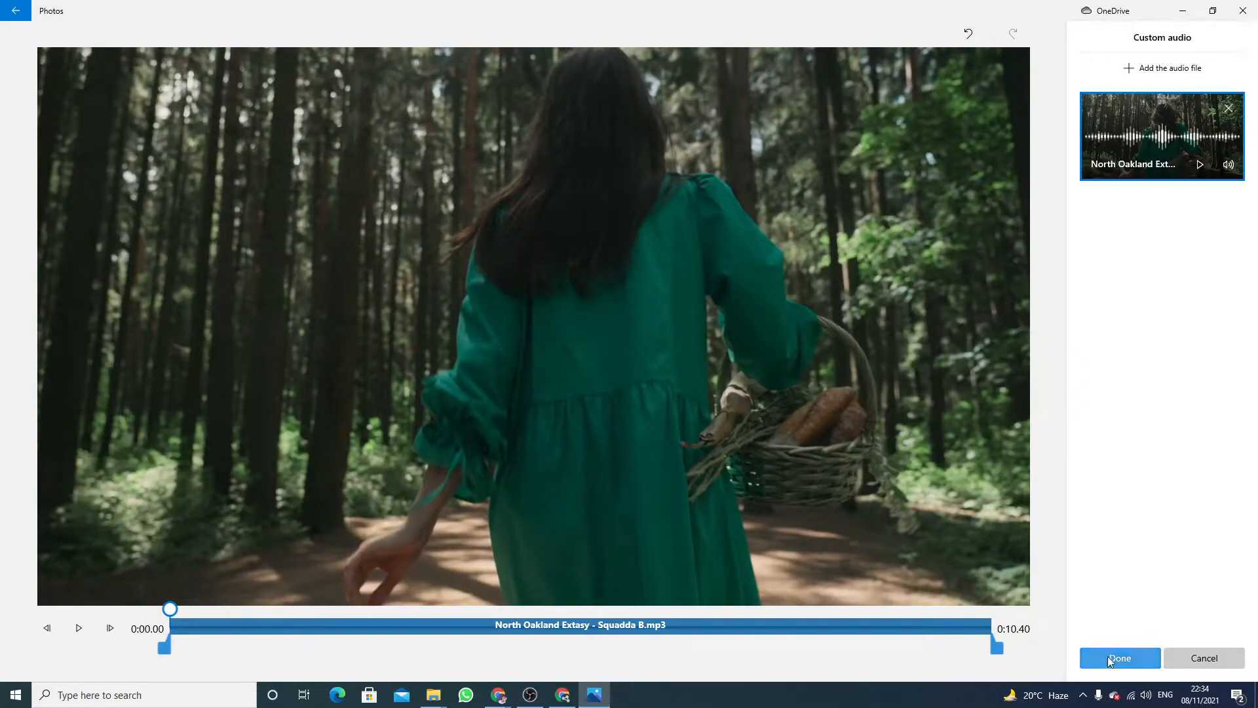
left_click(1117, 658)
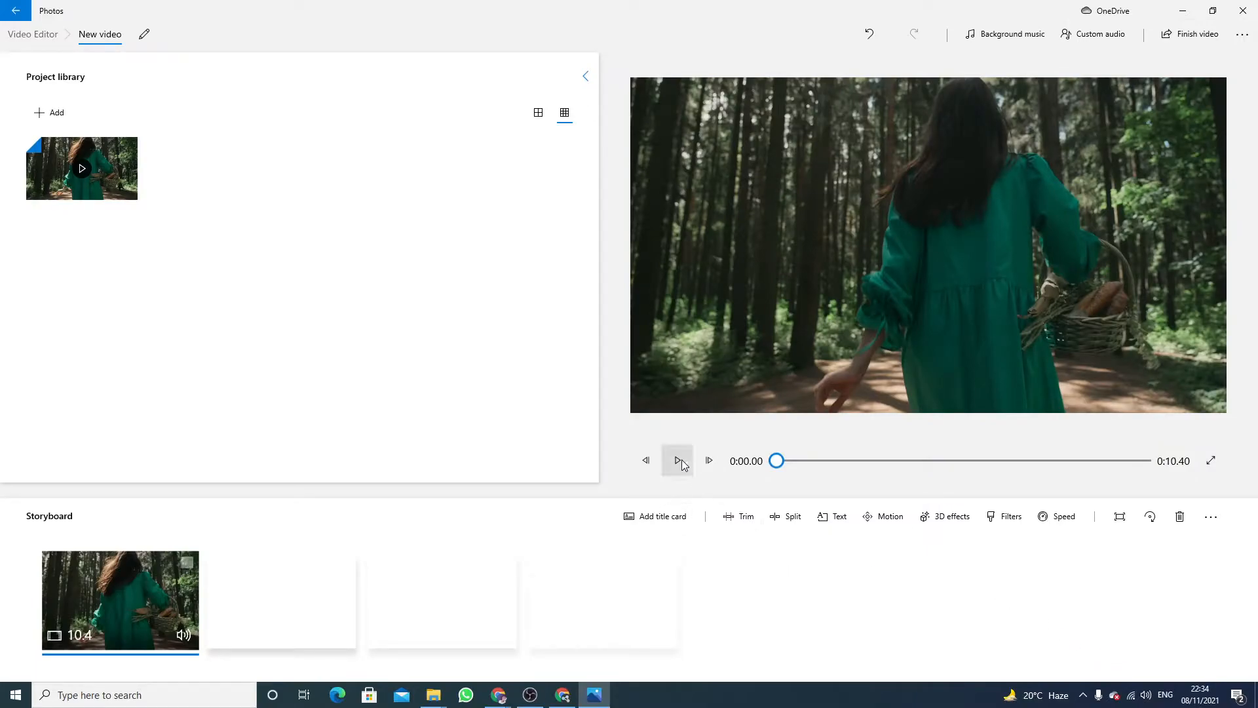
left_click(678, 460)
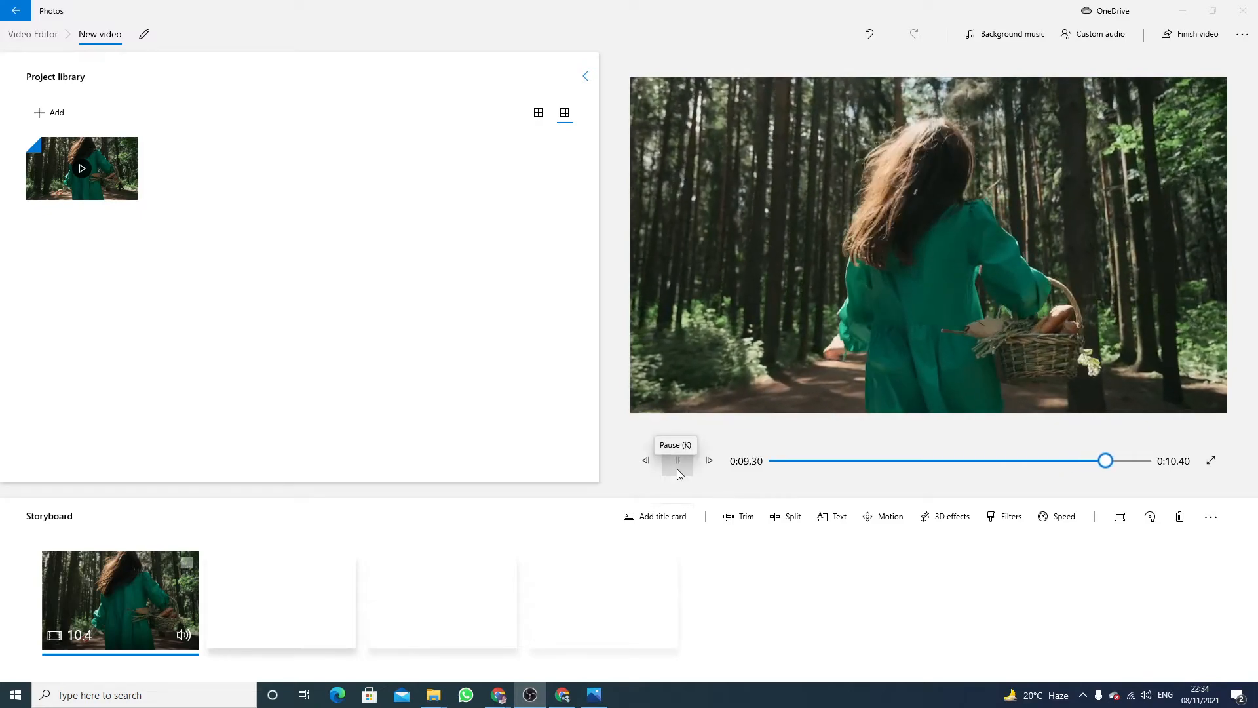
left_click(676, 460)
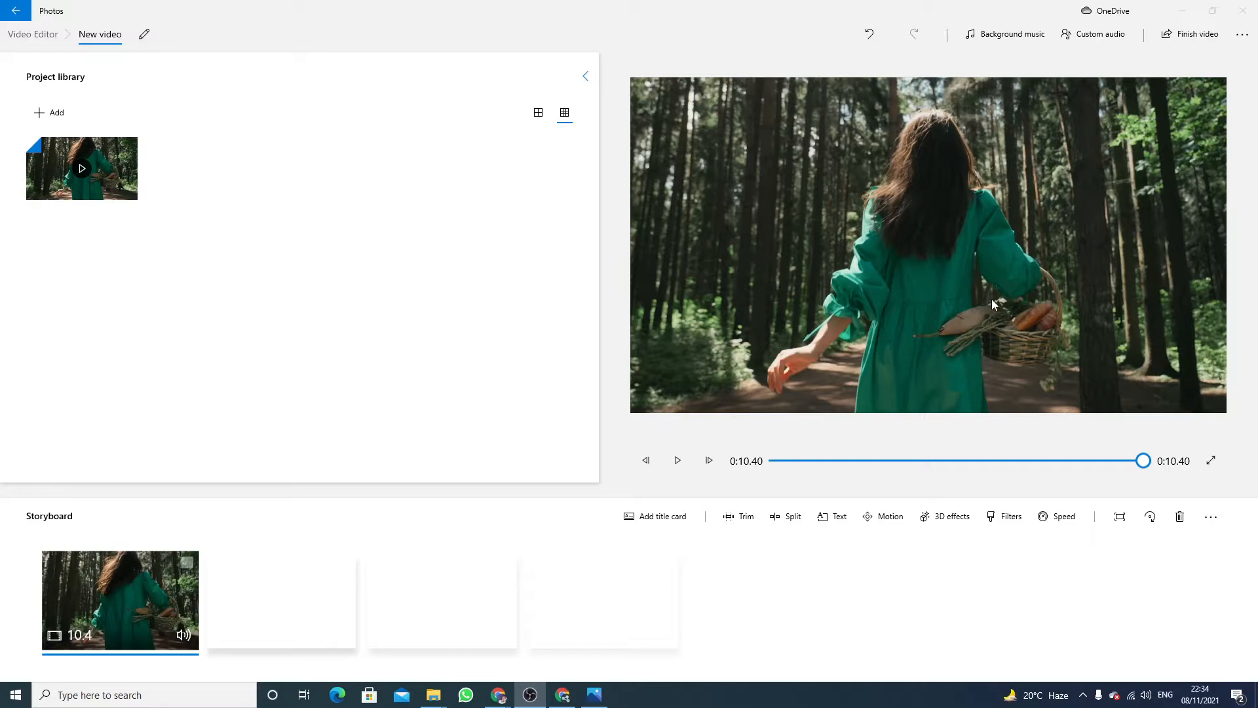
mouse_move(995, 305)
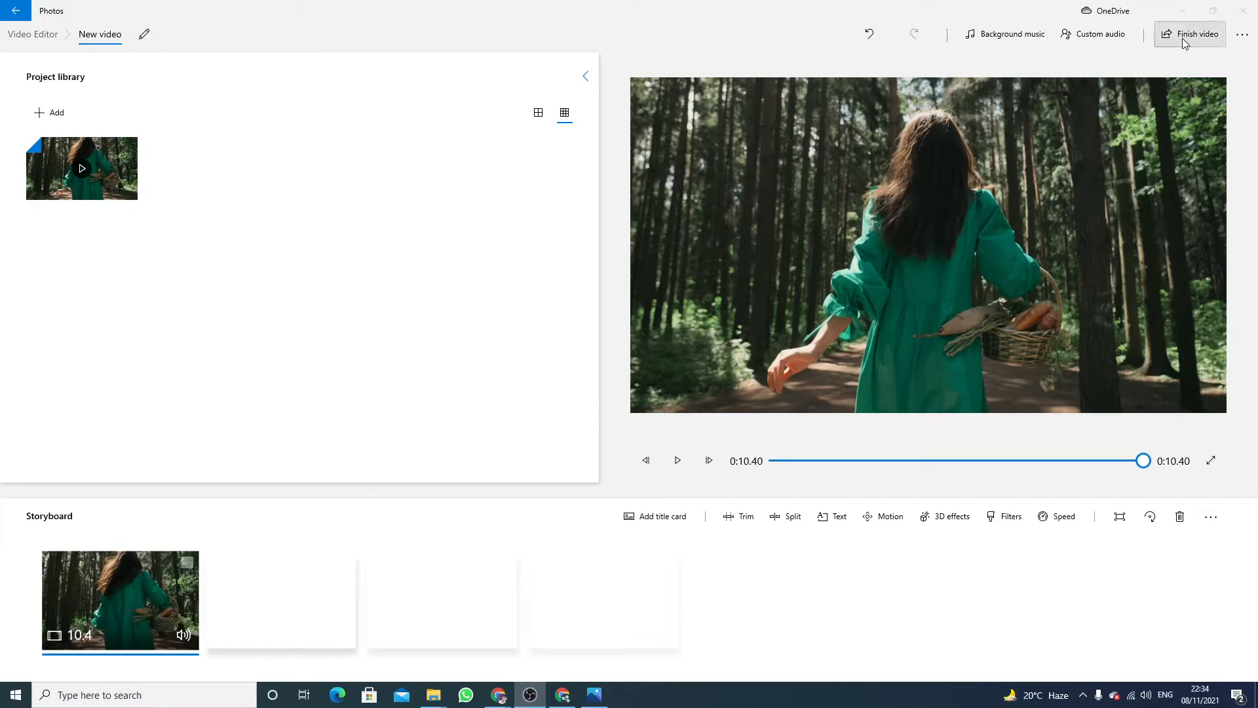
- Finish the video with High 1080p quality, review more options, and start the export
left_click(1190, 34)
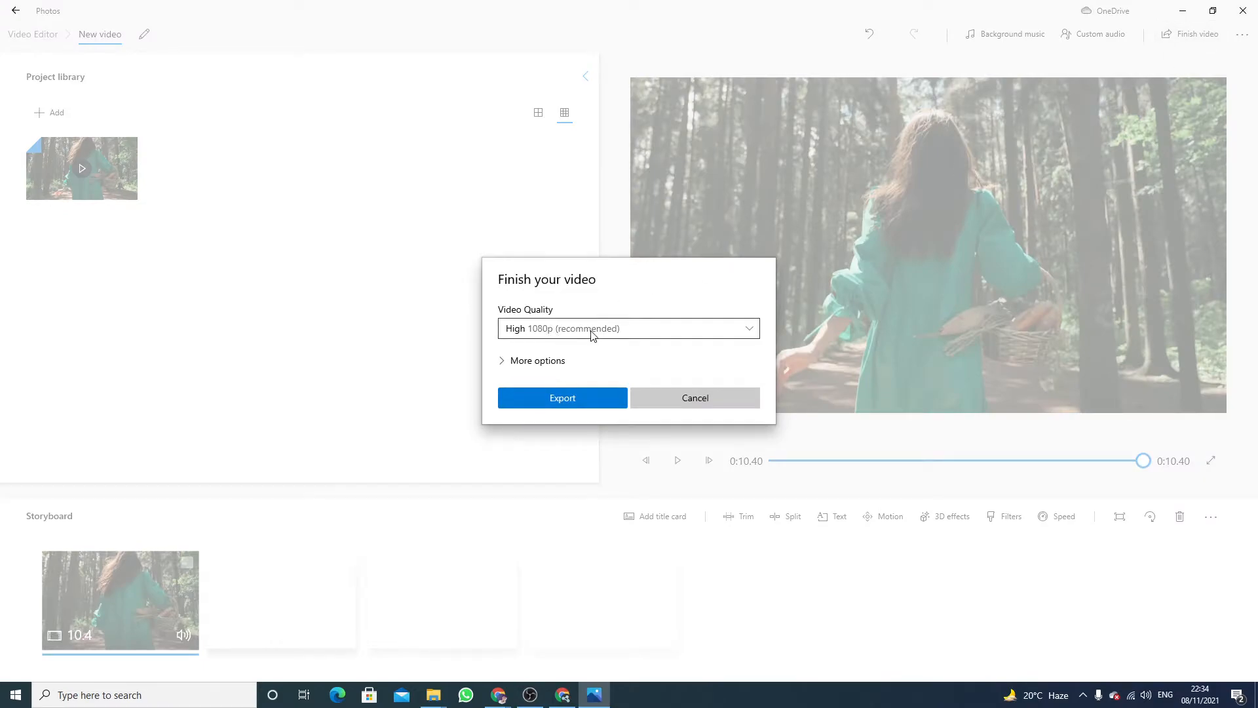
left_click(627, 328)
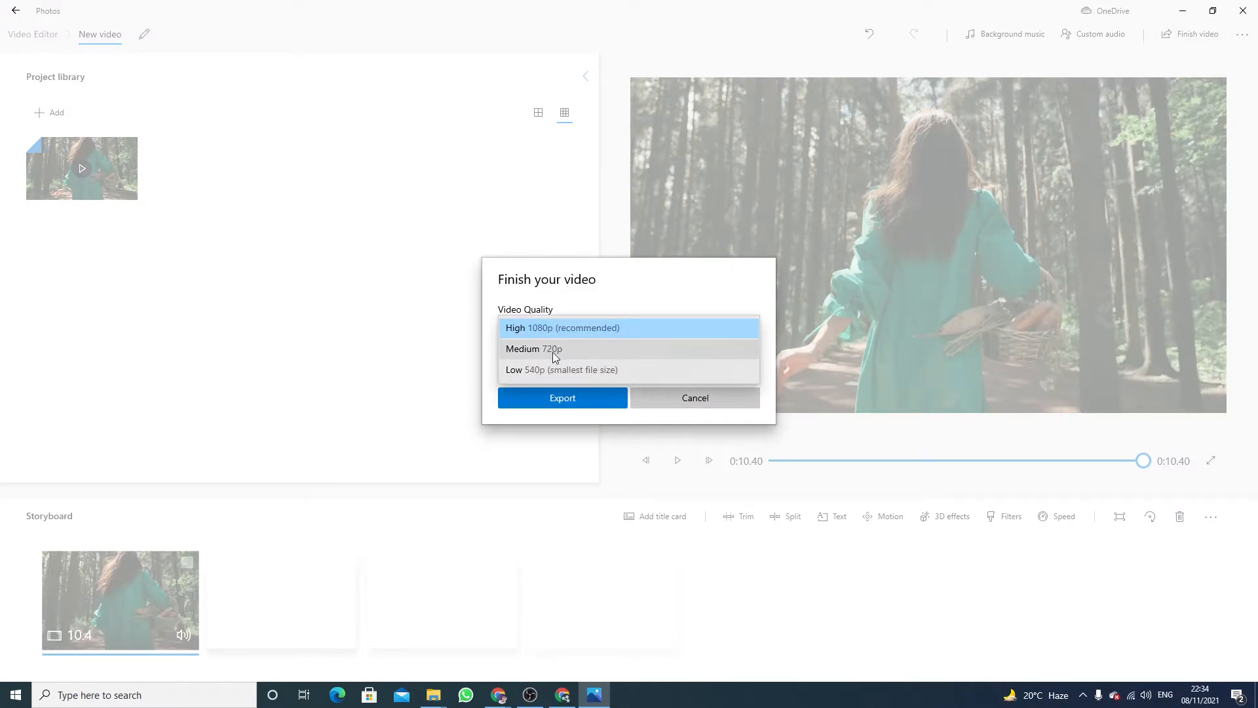
left_click(562, 328)
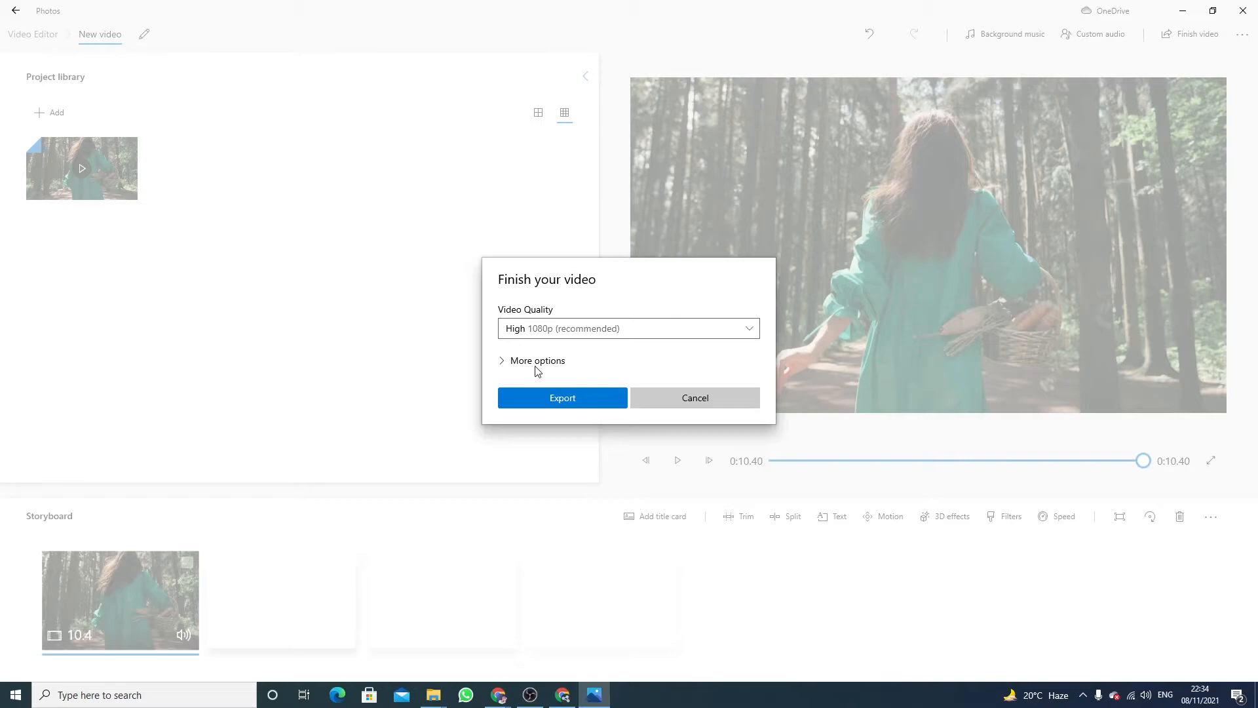
left_click(537, 361)
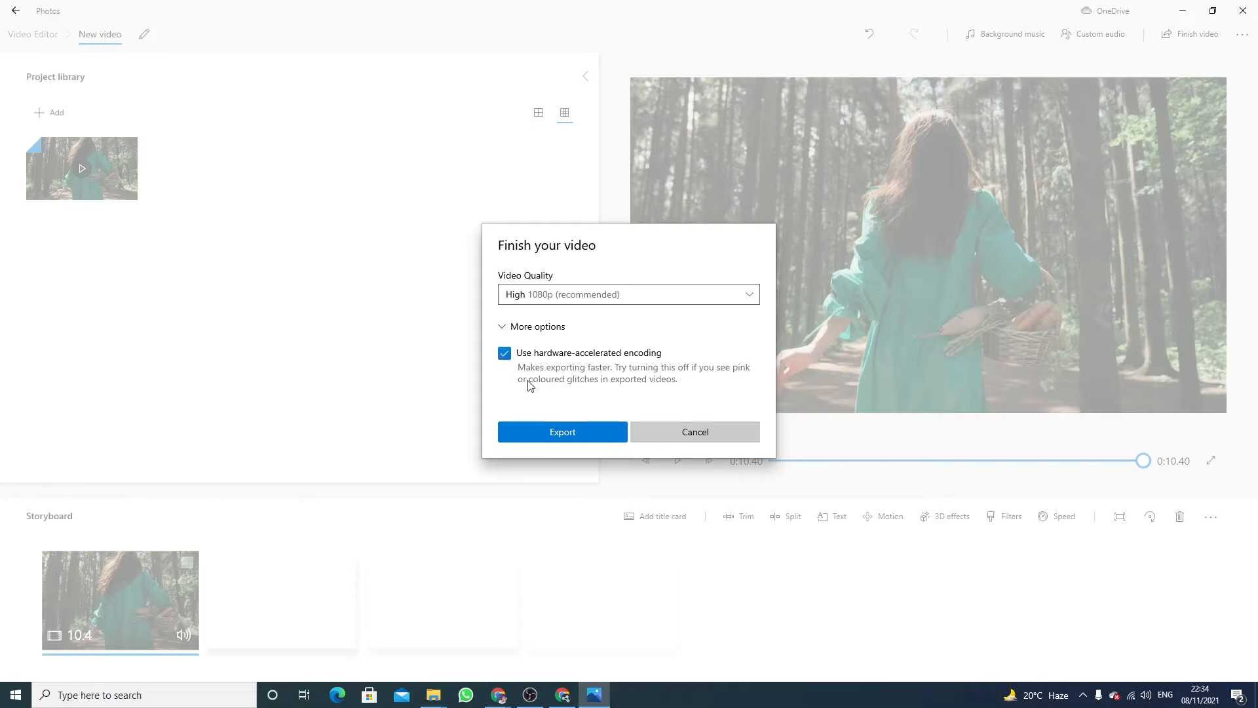
left_click(694, 431)
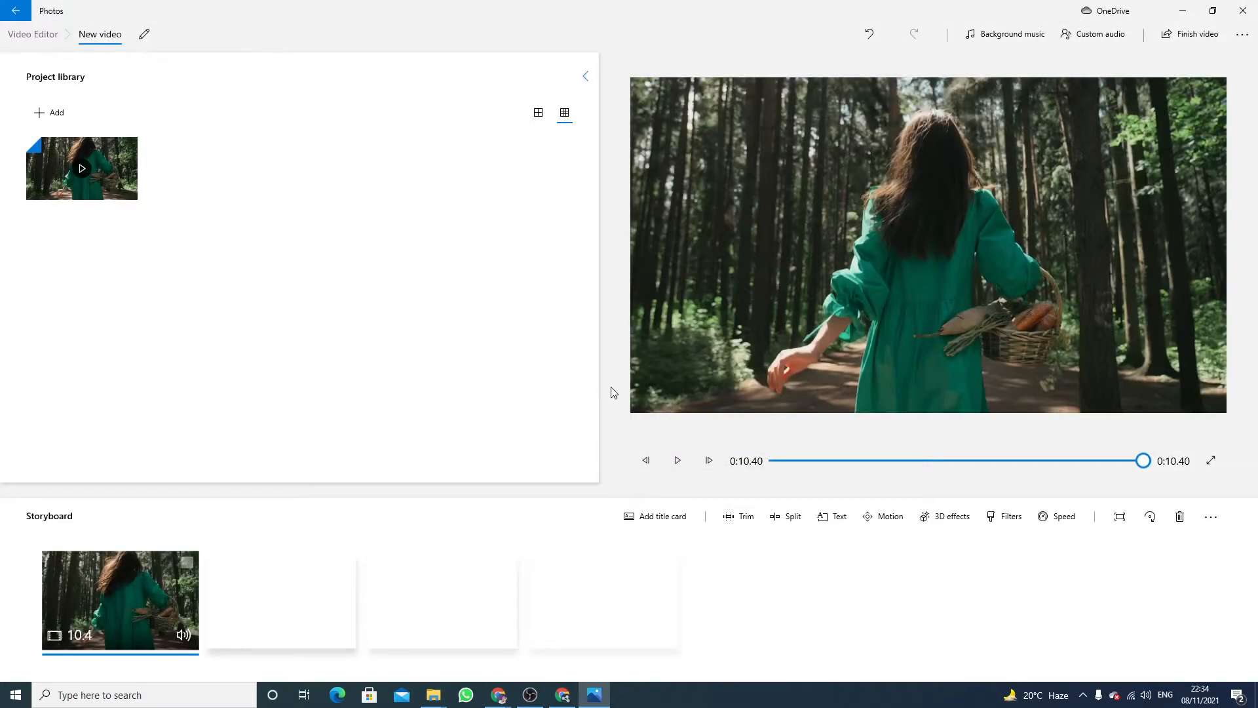
- Export to the Desktop as New video.mp4, replacing the existing file
left_click(1195, 34)
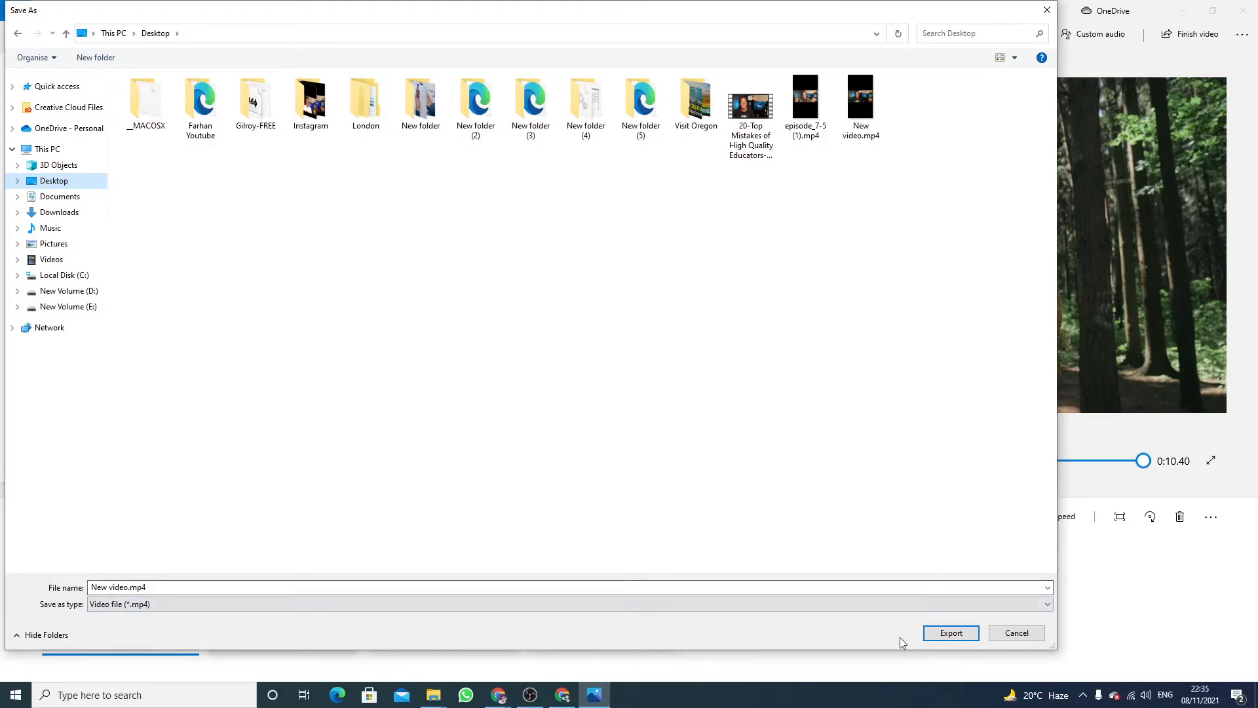
left_click(951, 633)
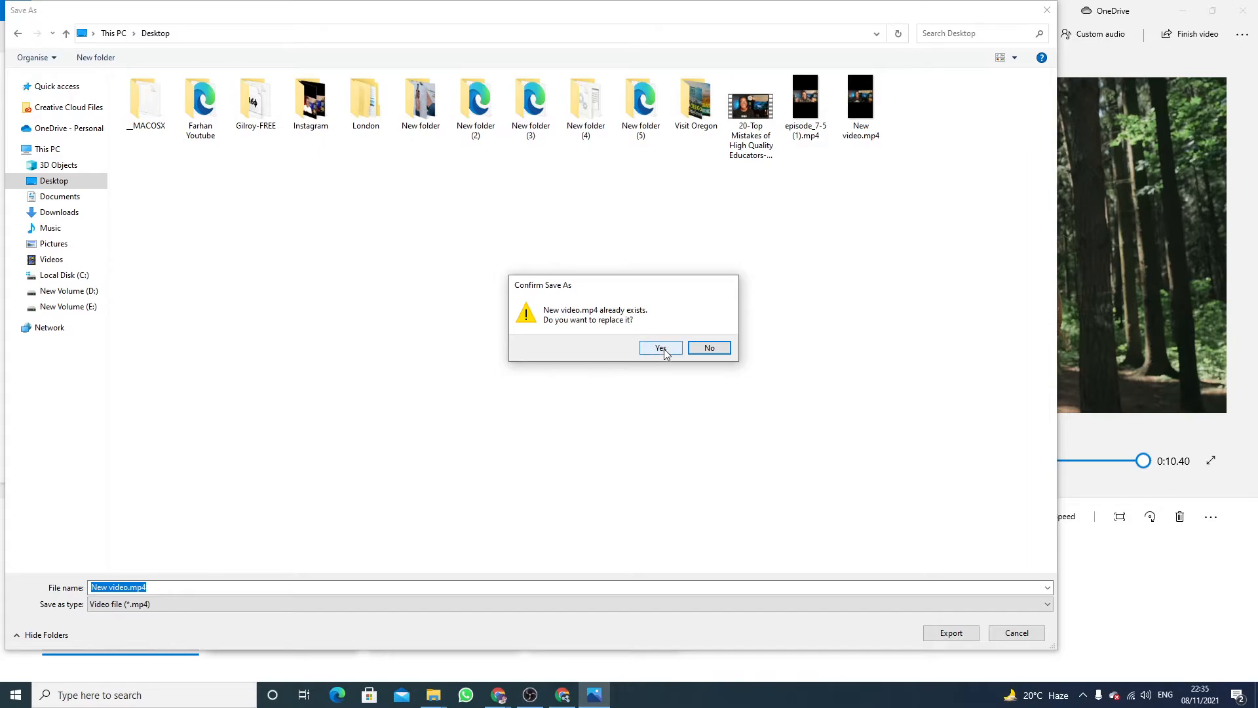
left_click(659, 347)
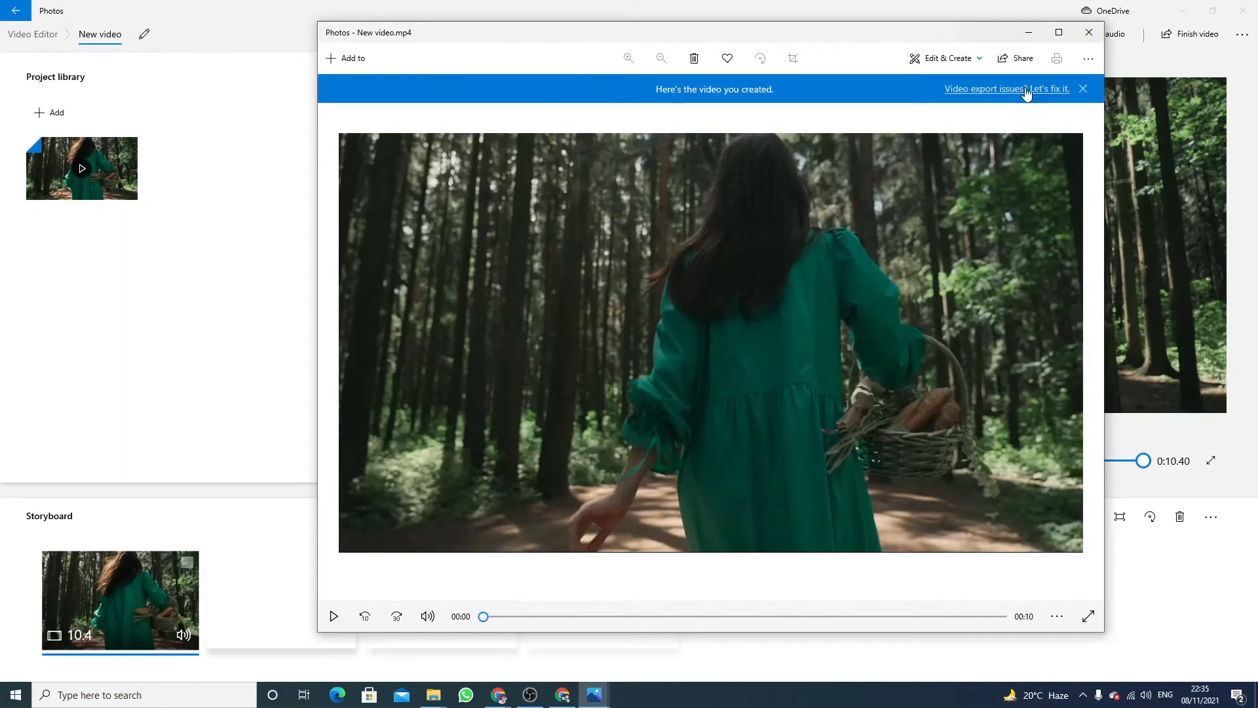
- Play the exported New video.mp4 in the Photos viewer, then pause it around two seconds
left_click(333, 616)
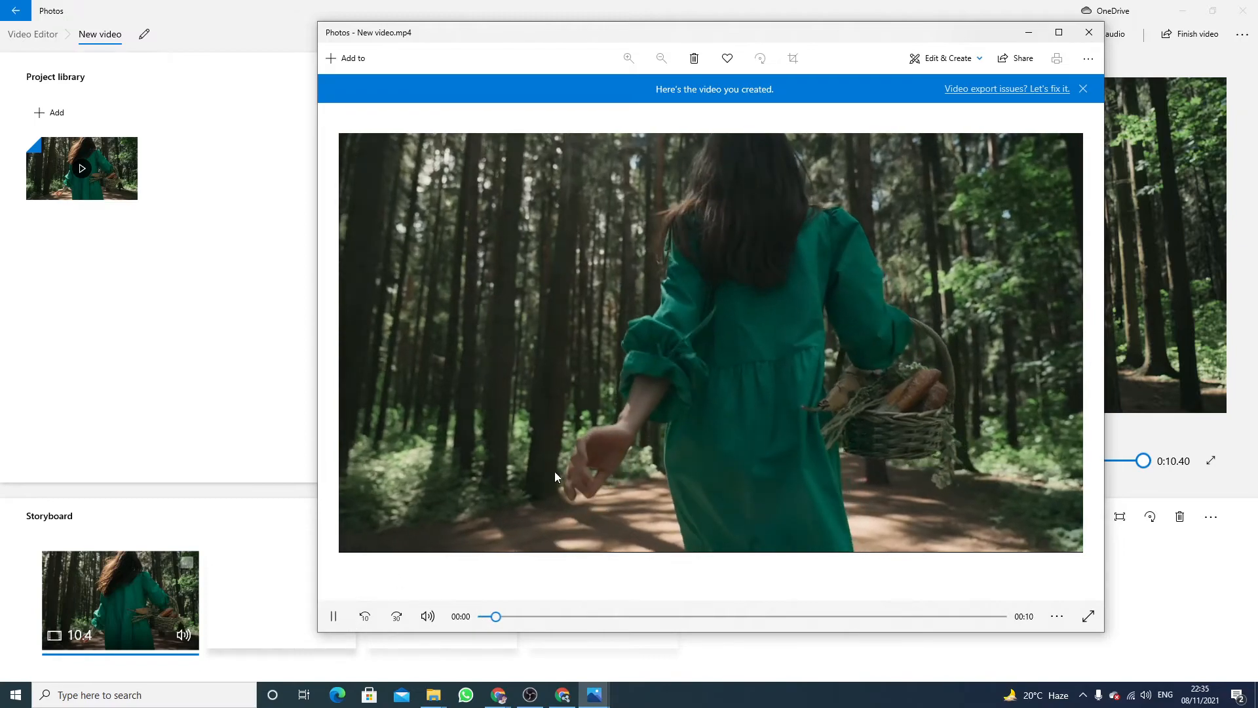
left_click(333, 616)
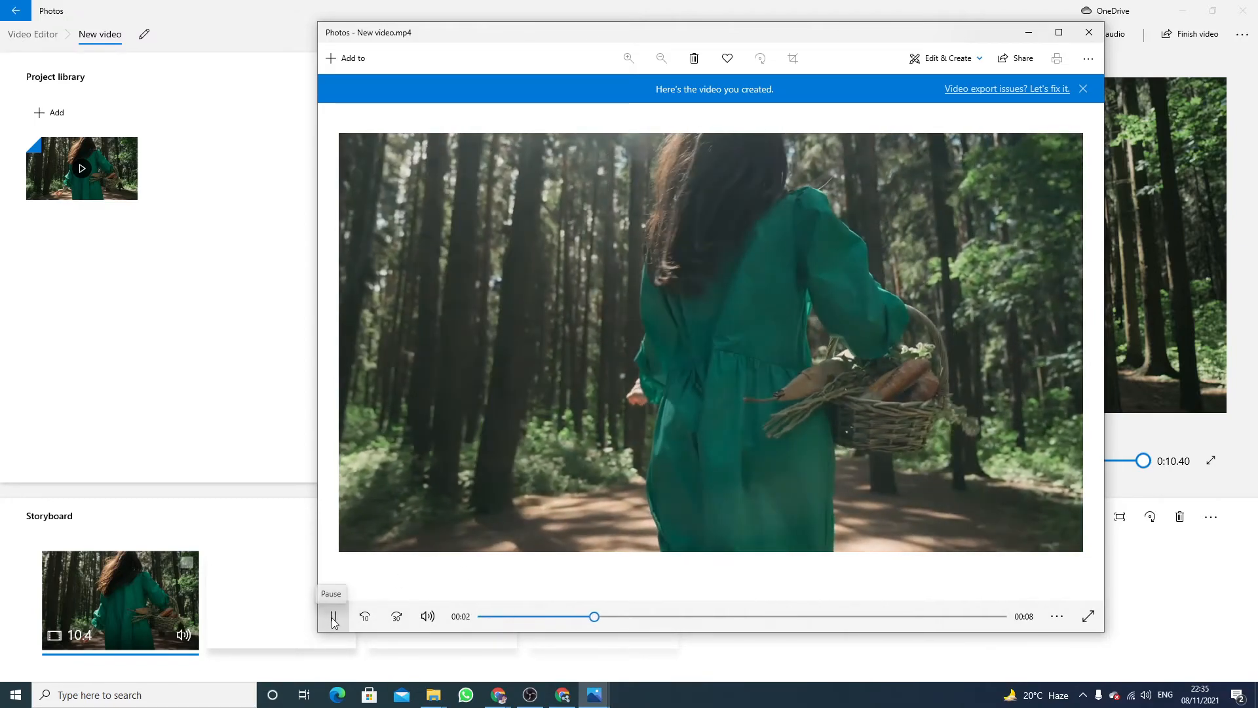
left_click(333, 616)
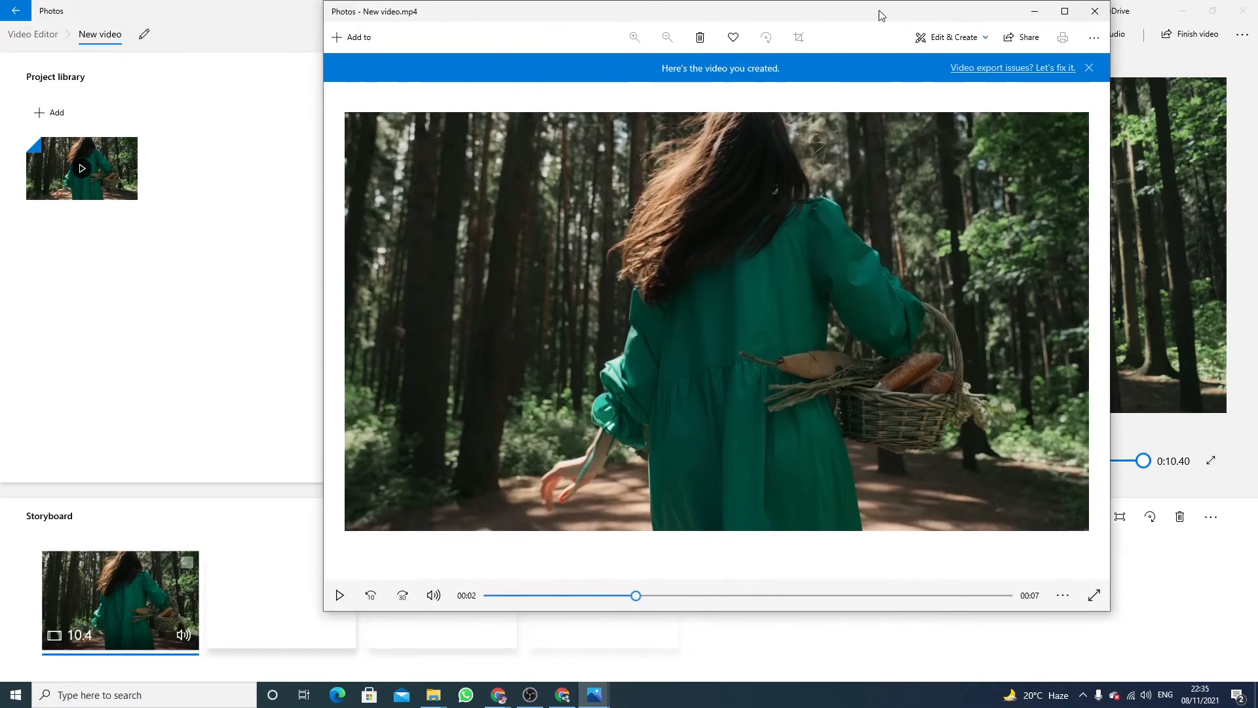
mouse_move(848, 207)
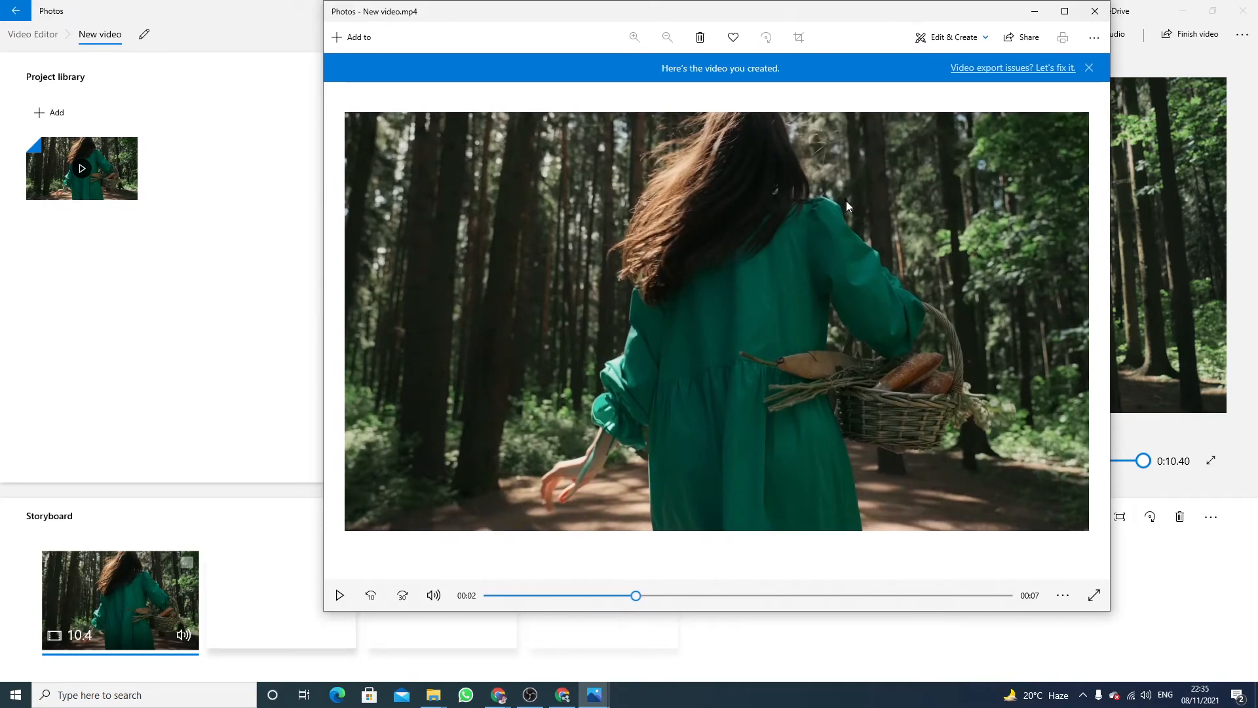